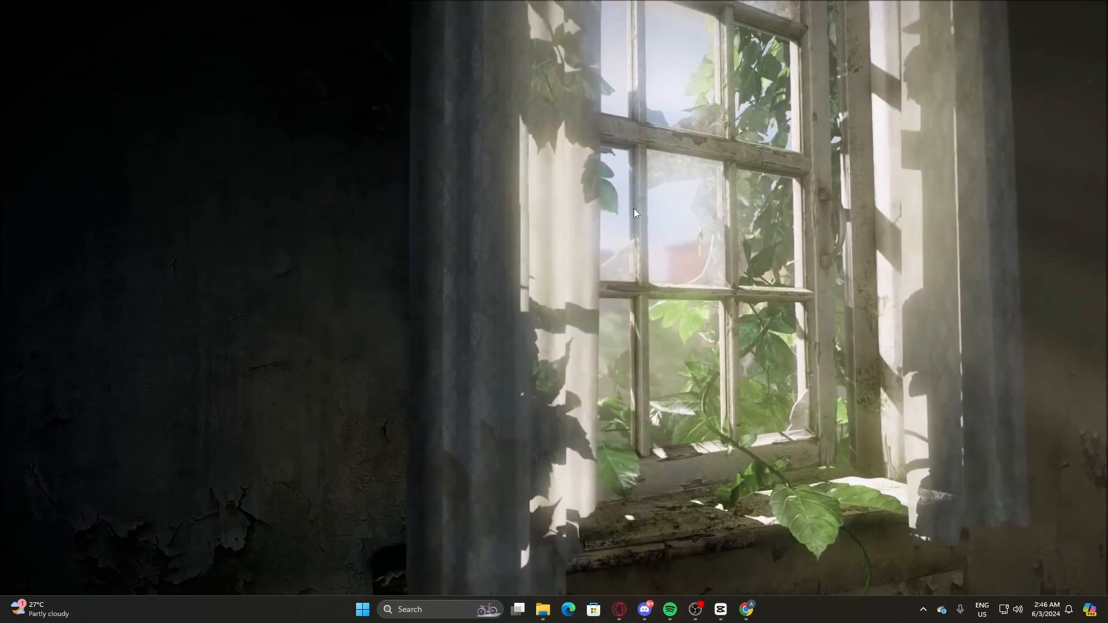
Open the %appdata% Roaming folder via the Run dialog.
{"action": "key", "text": "Win+r"}
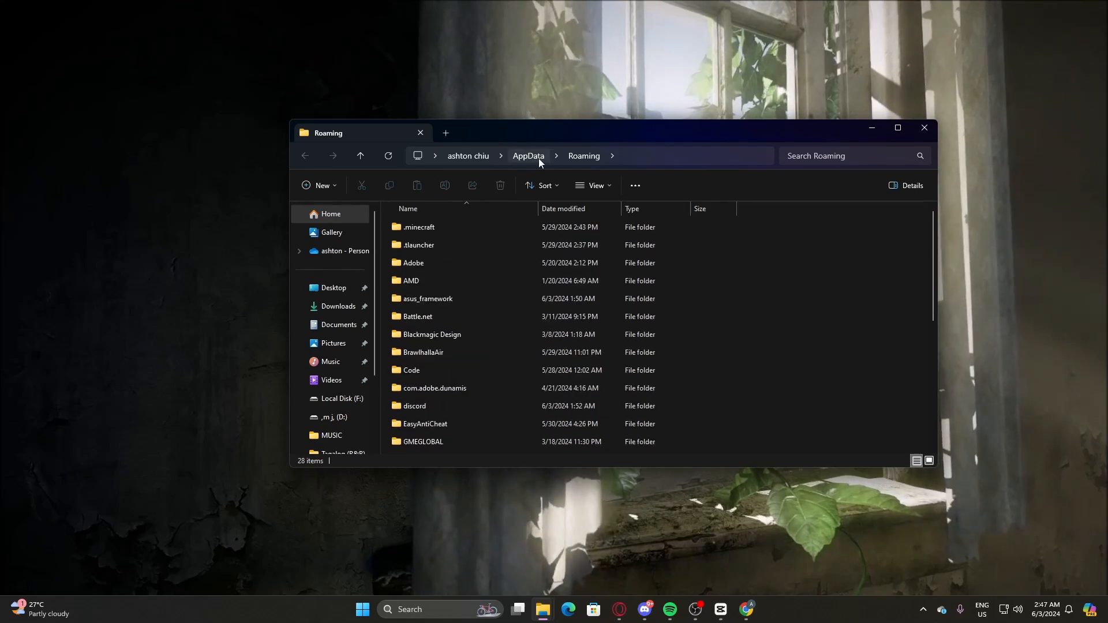
Navigate from AppData into Local, then into the Roblox folder.
{"action": "left_click", "coordinate": [528, 156]}
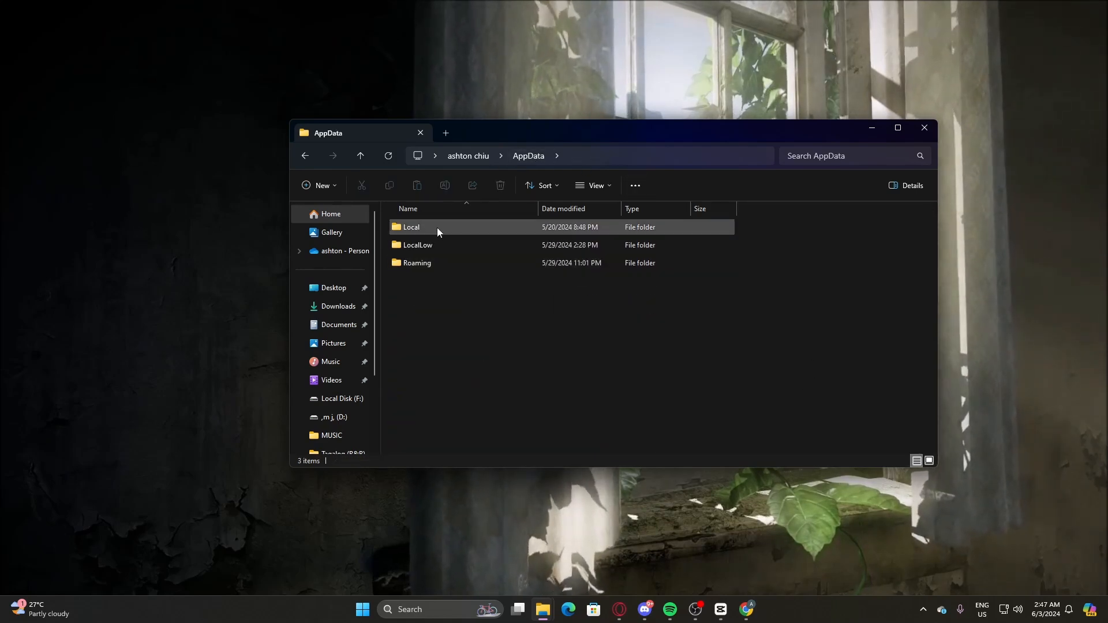
{"action": "double_click", "coordinate": [410, 227]}
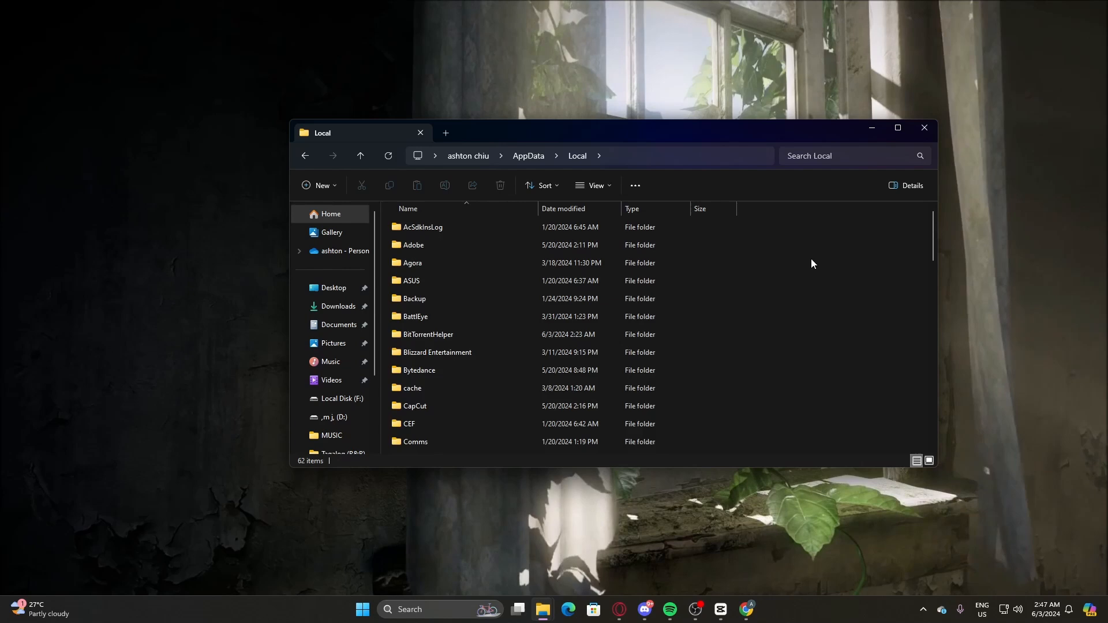
{"action": "scroll", "scroll_direction": "down", "scroll_amount": 3}
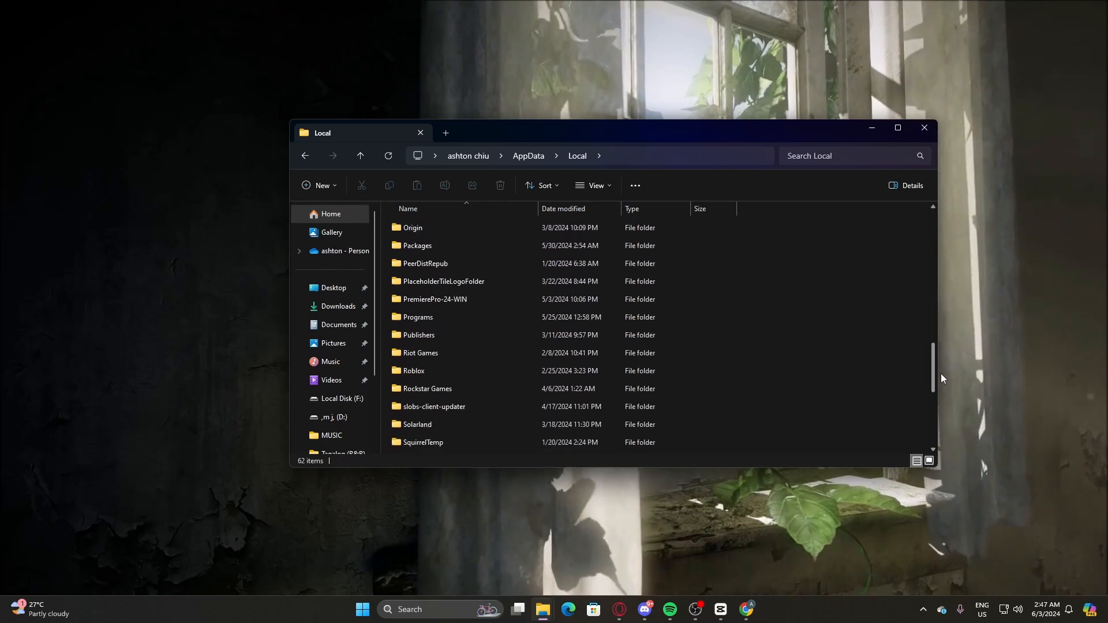
{"action": "double_click", "coordinate": [413, 371]}
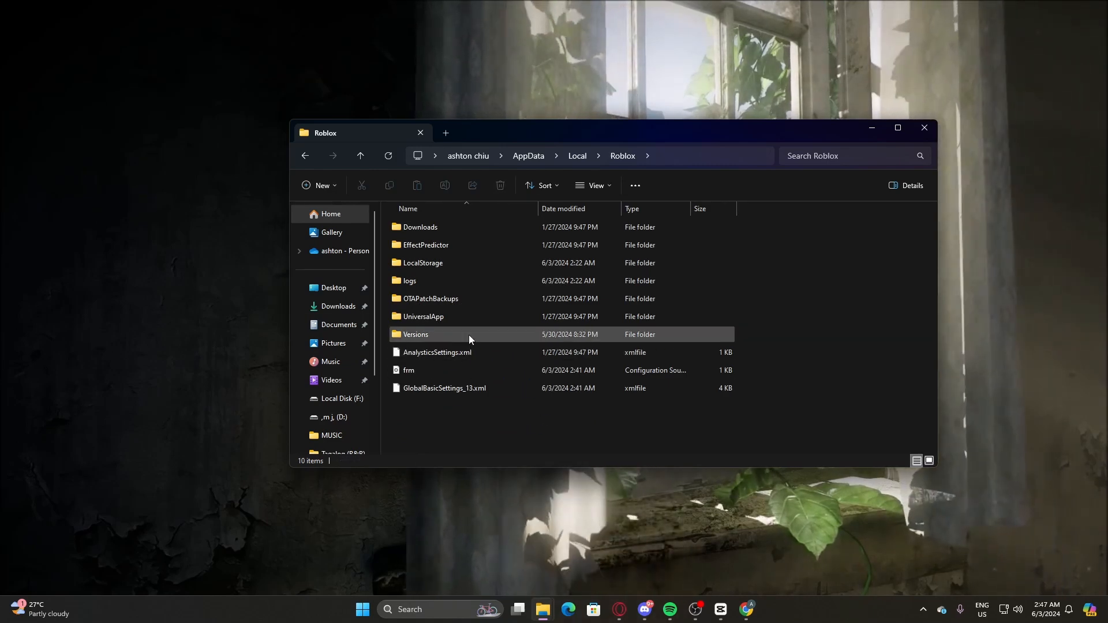
Open Versions, then the version-d6abc3b106a04c5c folder.
{"action": "double_click", "coordinate": [416, 334]}
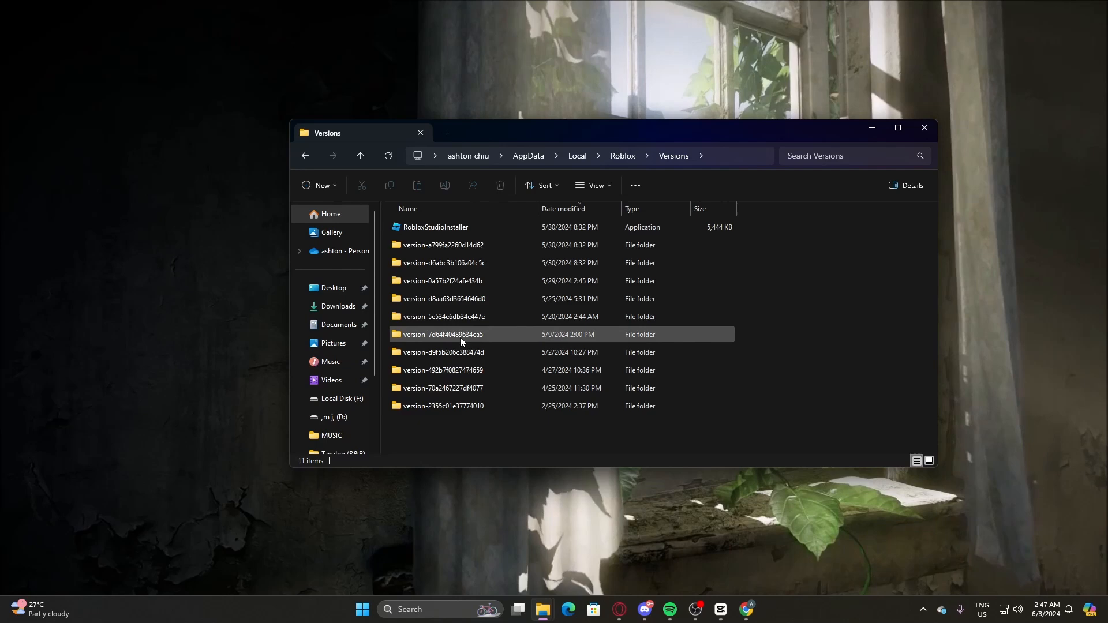
{"action": "left_click", "coordinate": [443, 334]}
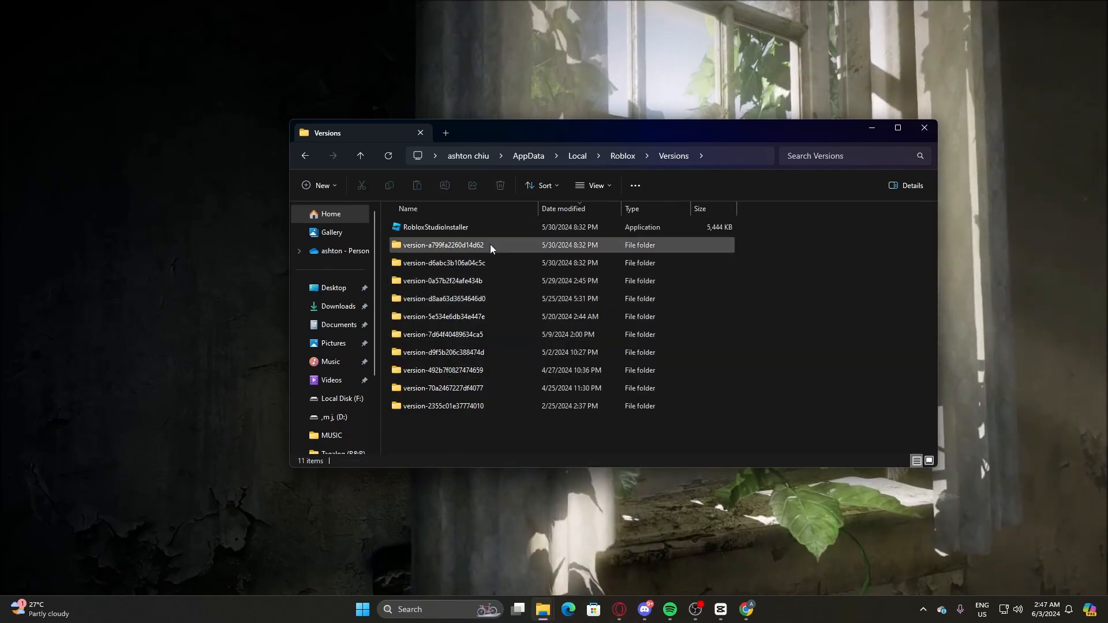
{"action": "double_click", "coordinate": [445, 262]}
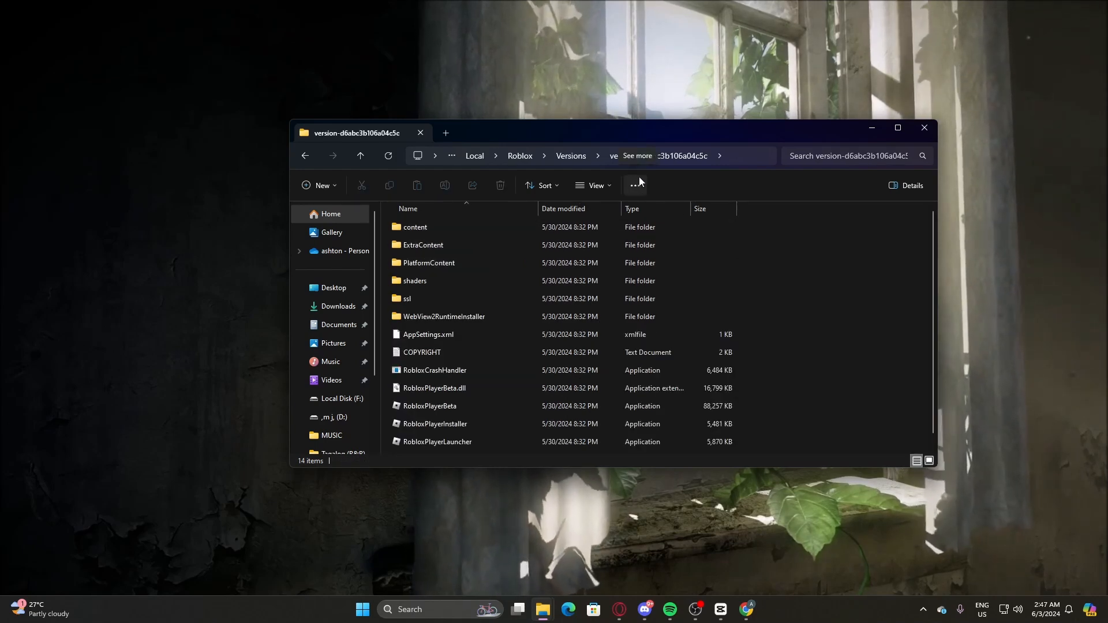
Run RobloxPlayerLauncher and acknowledge the 'Roblox is successfully installed' message.
{"action": "scroll", "scroll_direction": "down", "scroll_amount": 3}
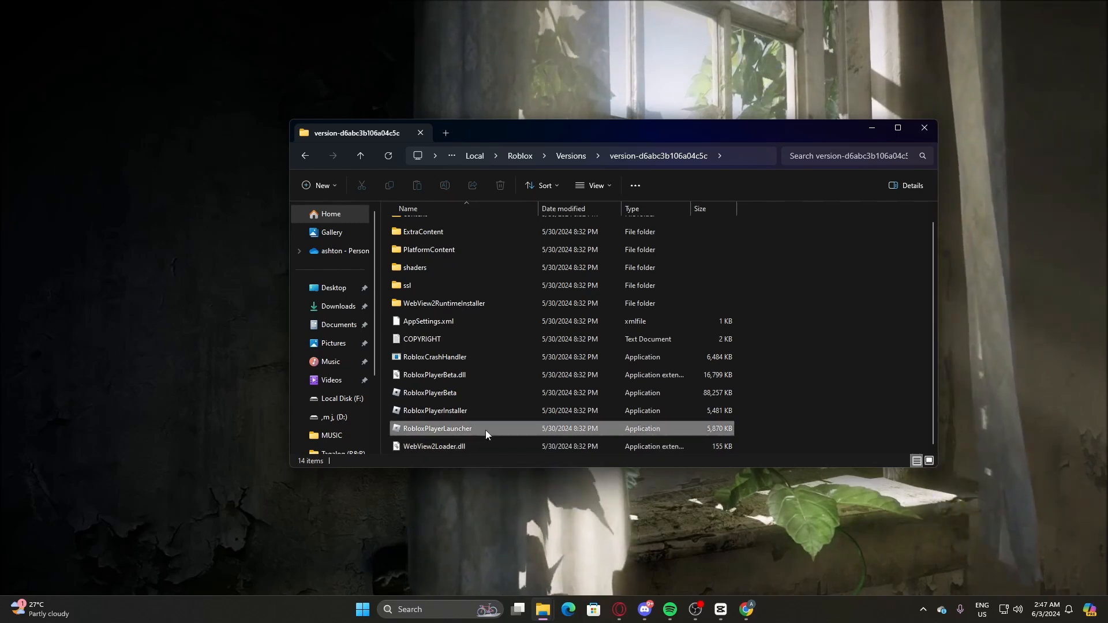
{"action": "left_click", "coordinate": [437, 429]}
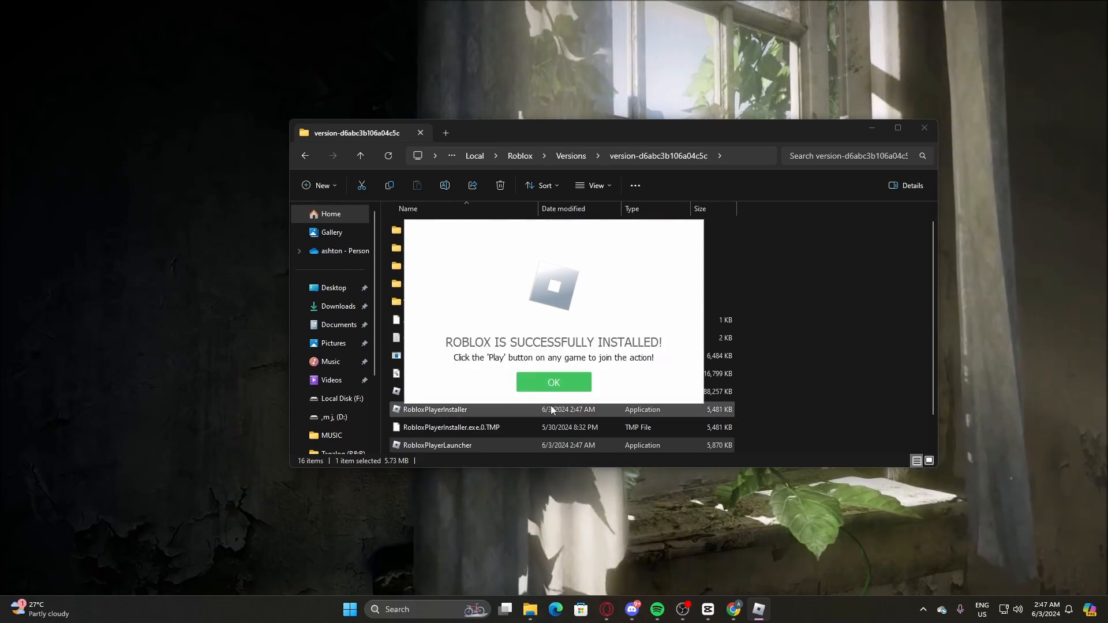
{"action": "left_click", "coordinate": [553, 381]}
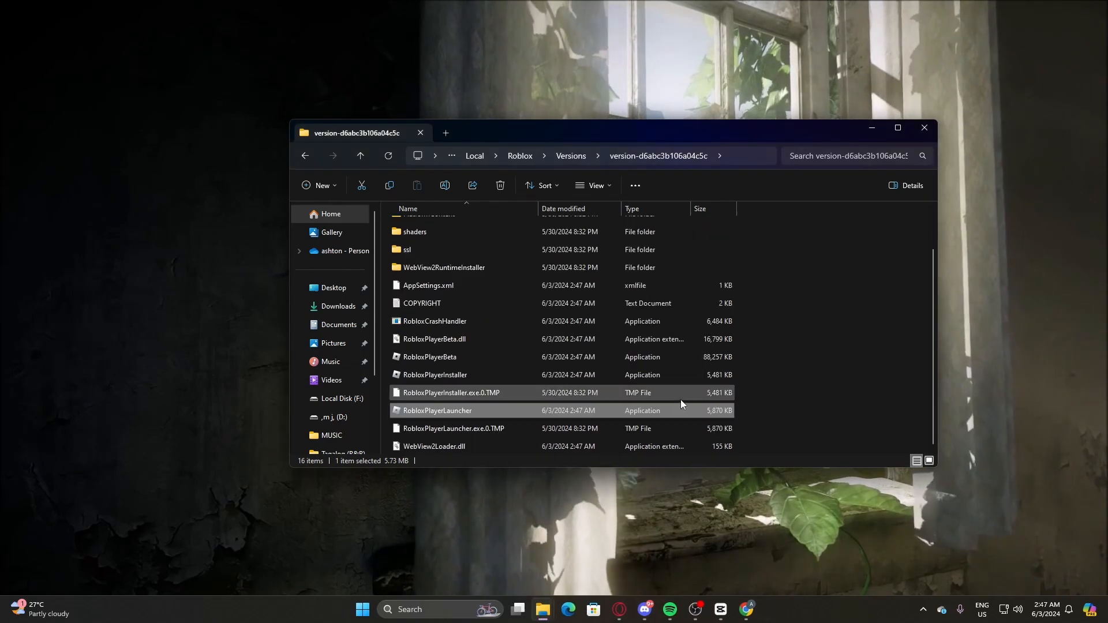